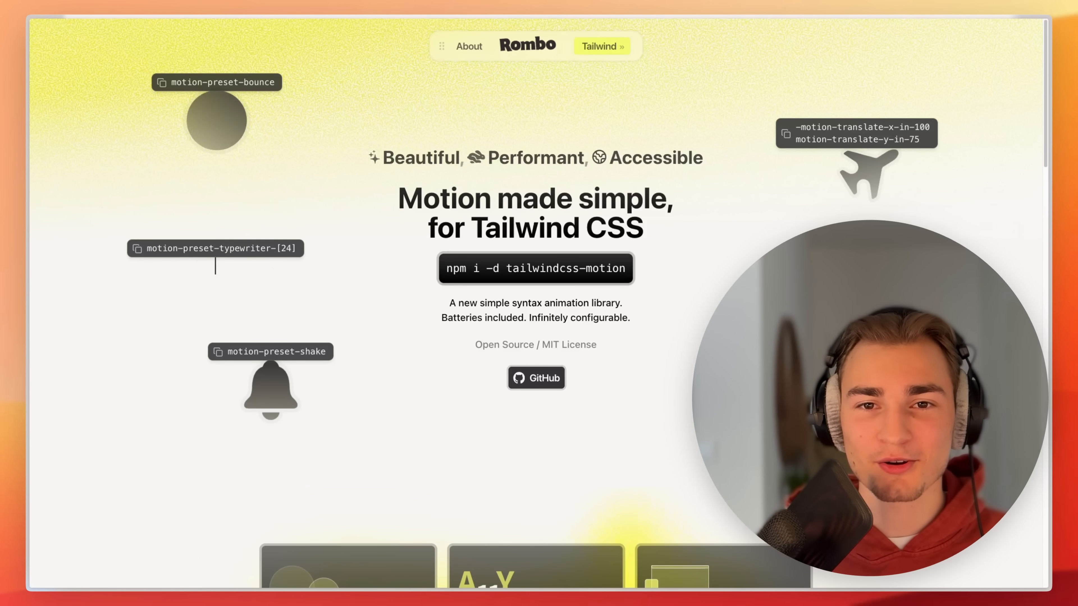
- Enter the phrase 'motion without commotion' before switching into page.tsx
text(motion without commotion)
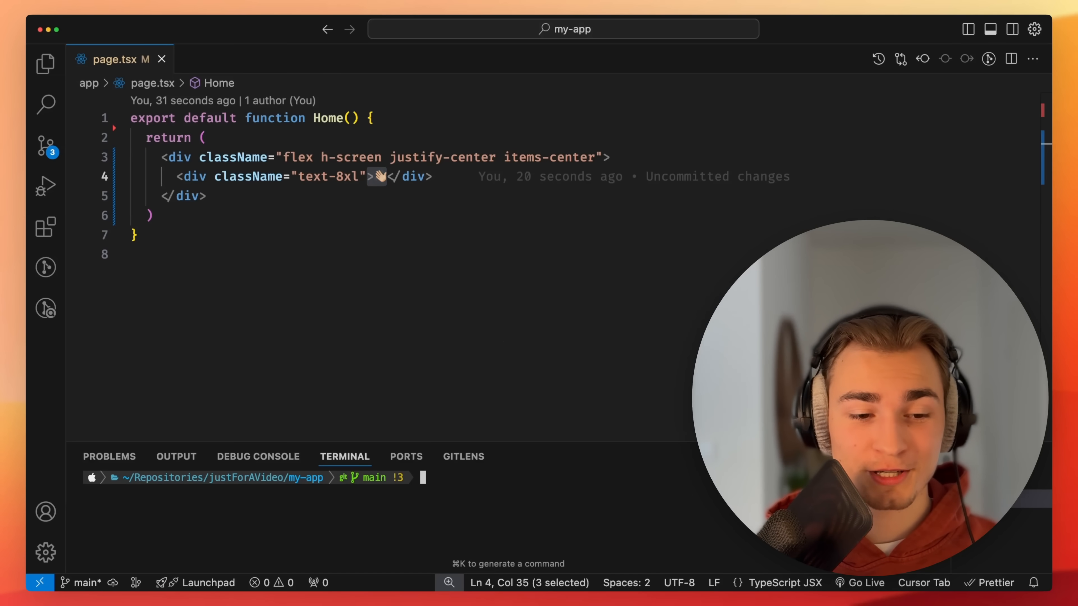
- Install tailwindcss-motion as a dev dependency via pnpm i -d tailwindcss-motion
text(pnpm)
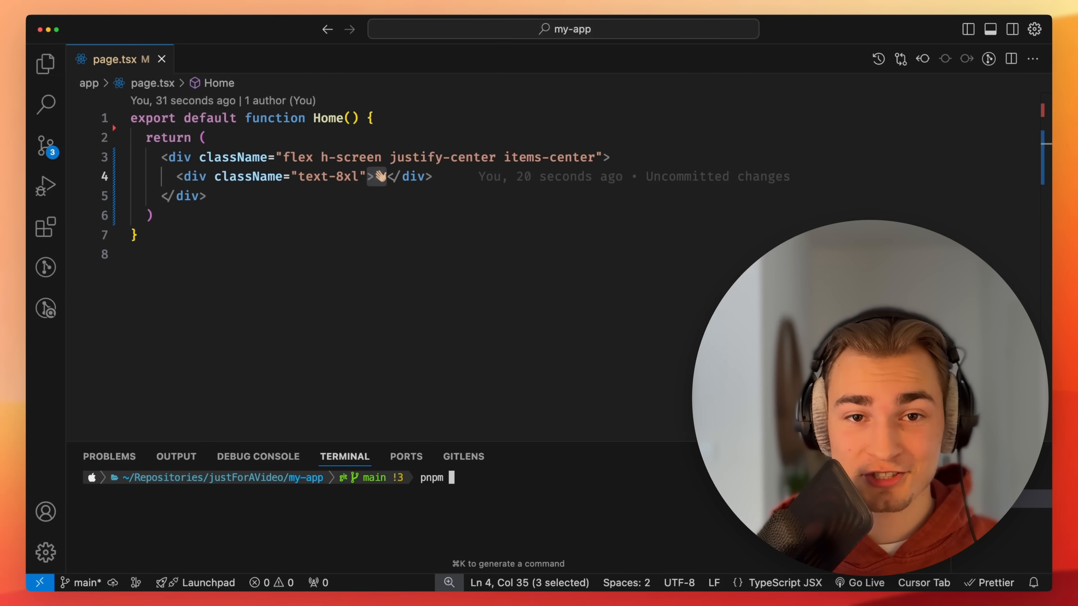
text(i)
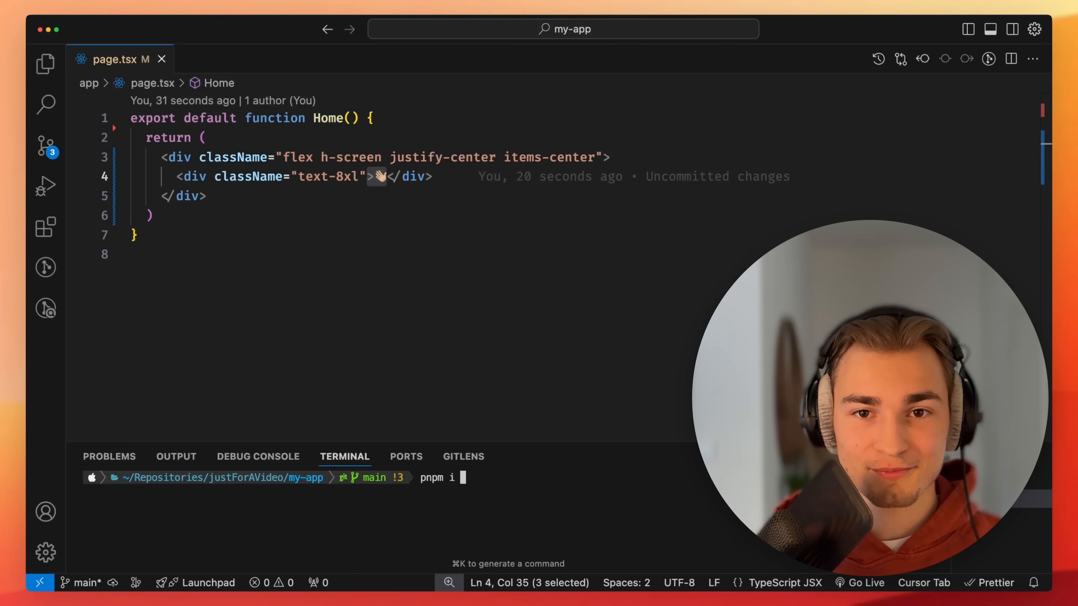
text(-d tailwin)
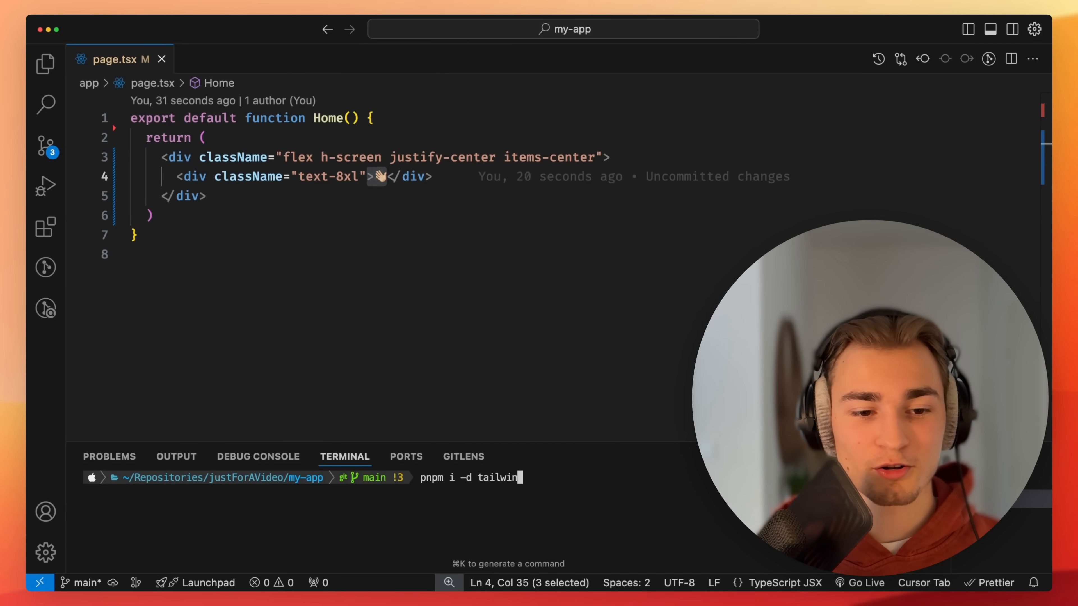
text(css-mo)
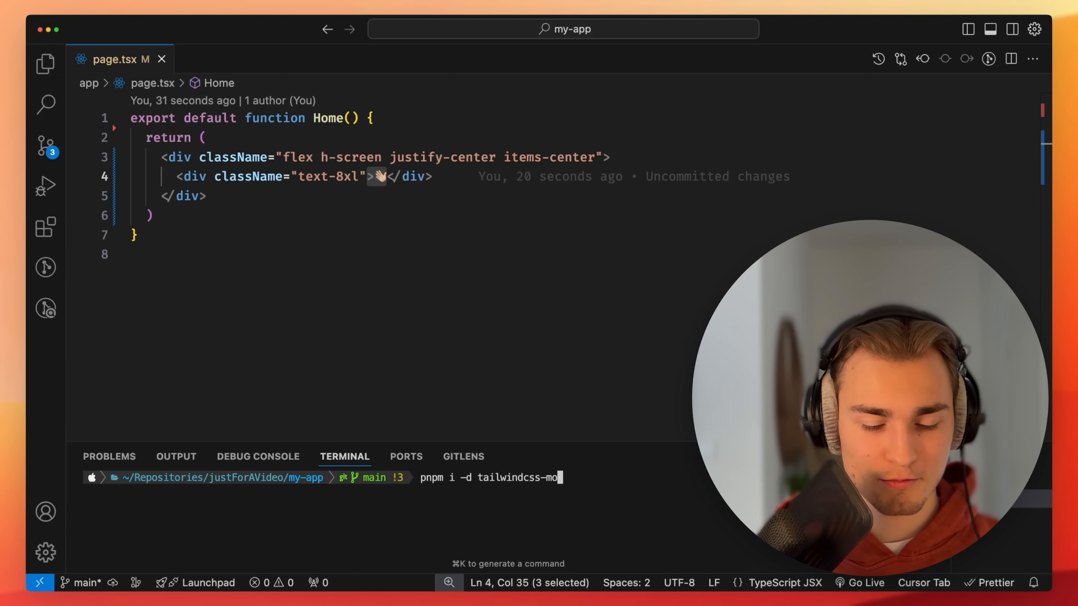
key(Enter)
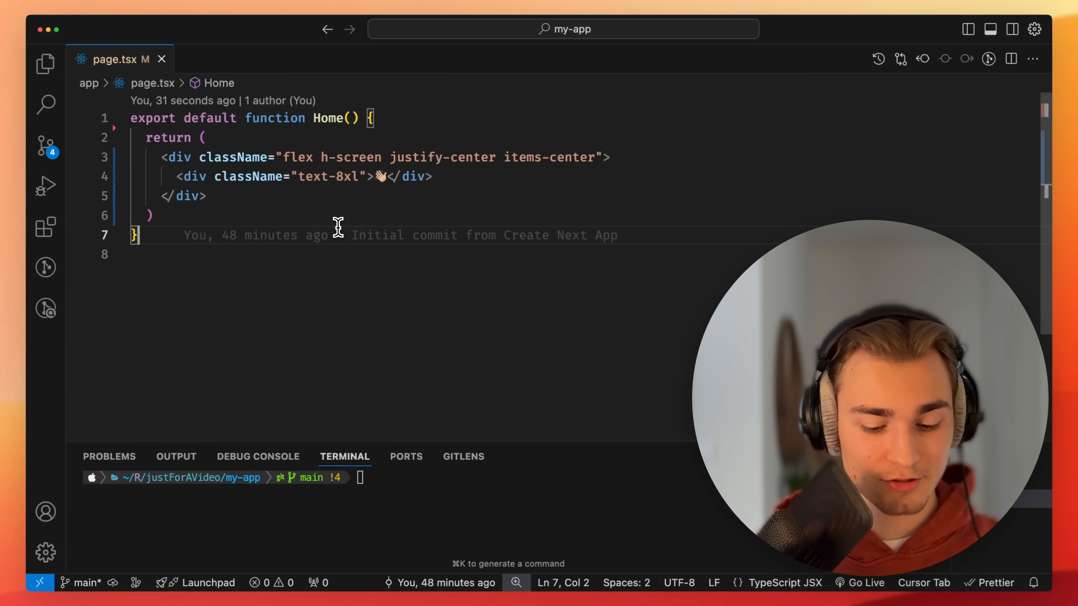
- Register require('tailwindcss-motion') in the tailwind.config.ts plugins array
click(244, 59)
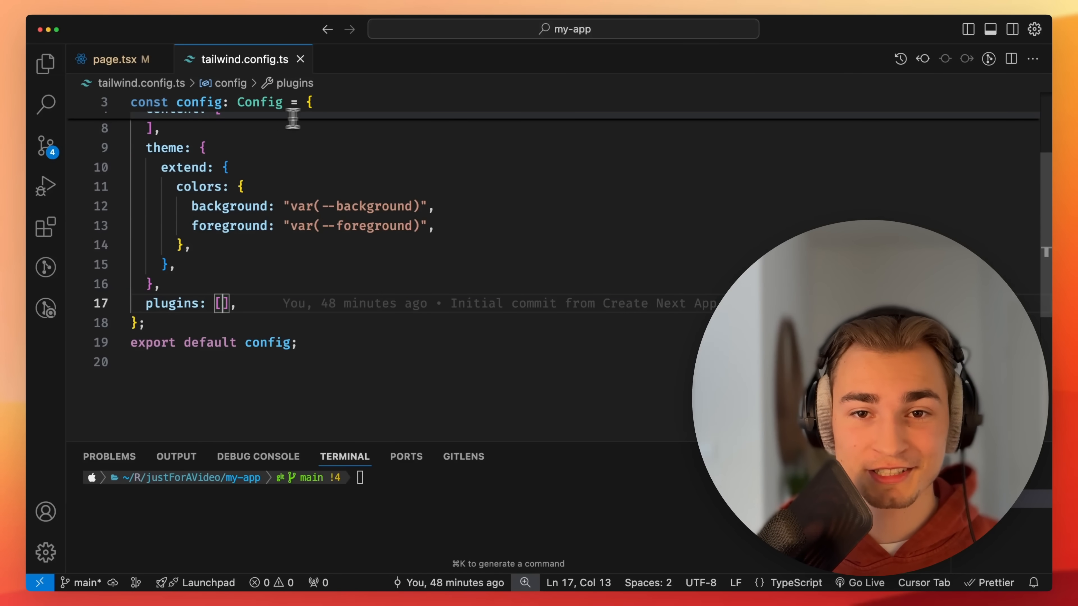
text(require('tailwindcss-motion'))
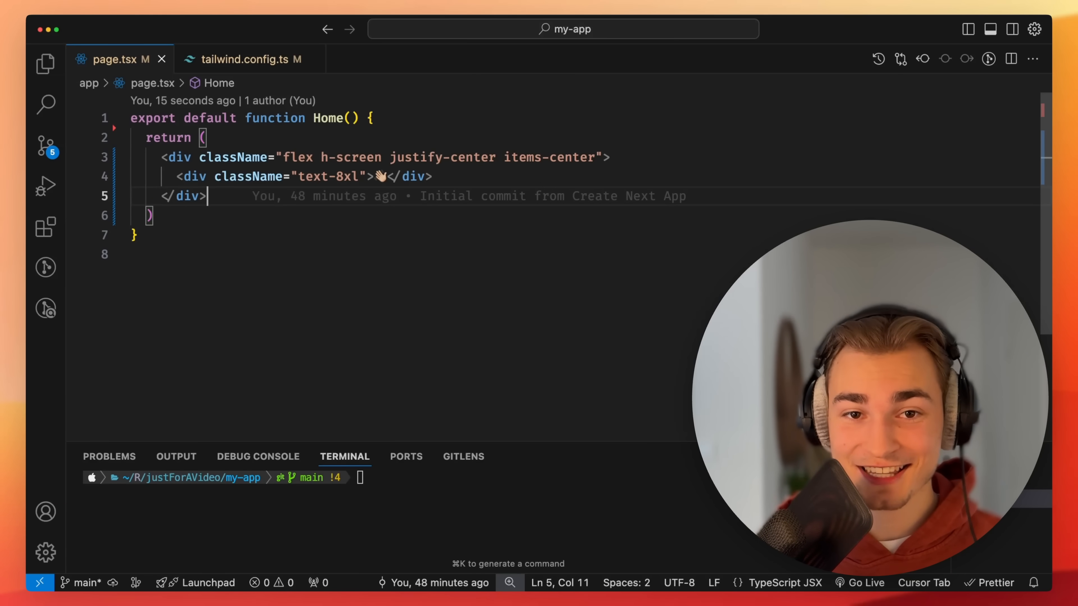
- Add motion-rotate-in-45 and motion-ease classes to the emoji div's className
text(mo)
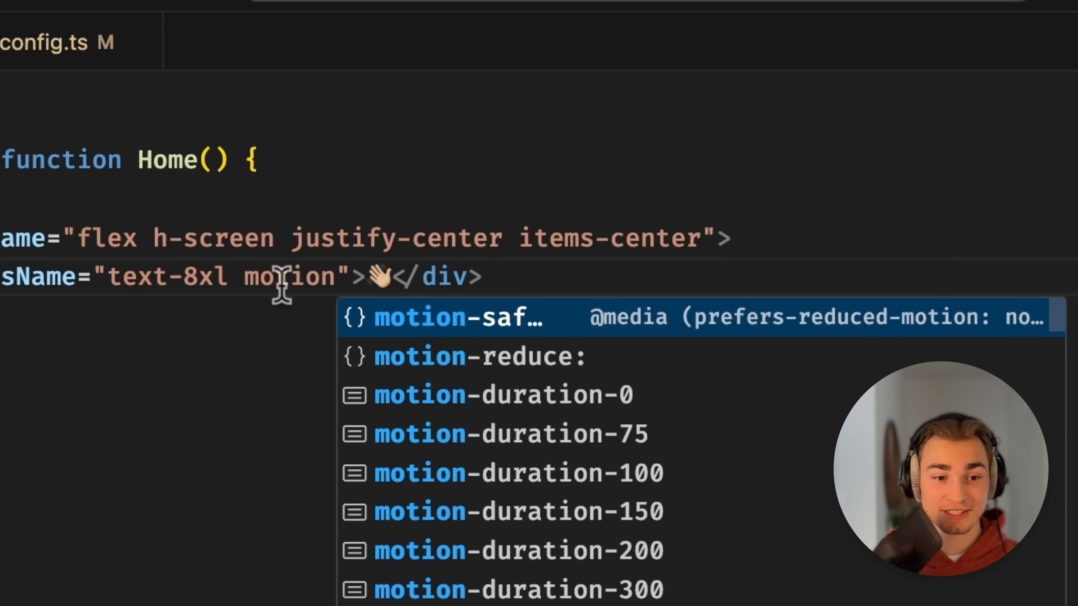
text(-r)
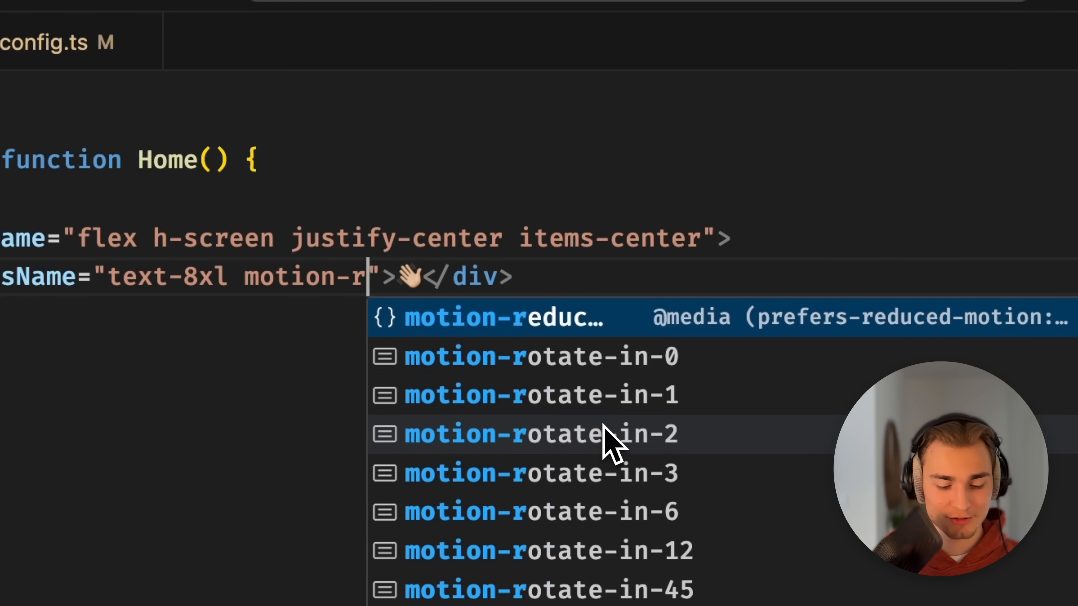
text(ota)
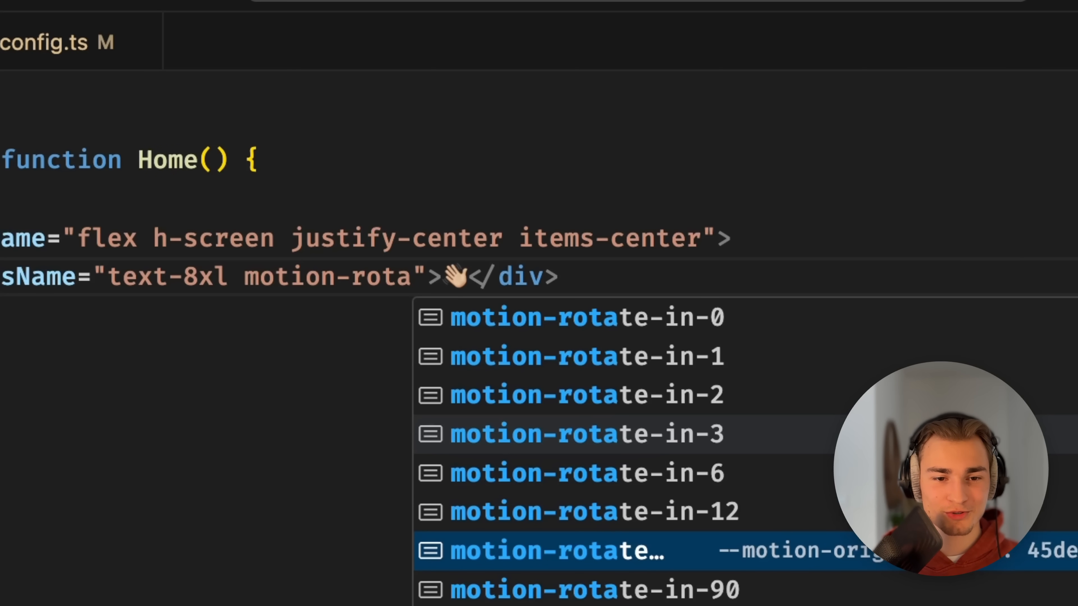
click(555, 551)
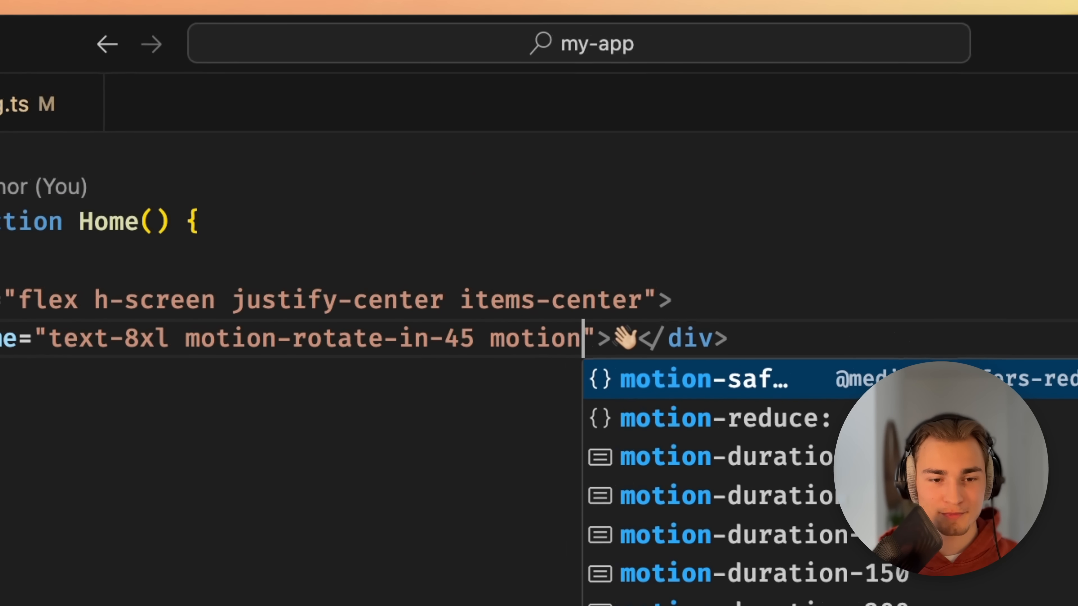
text(-ease)
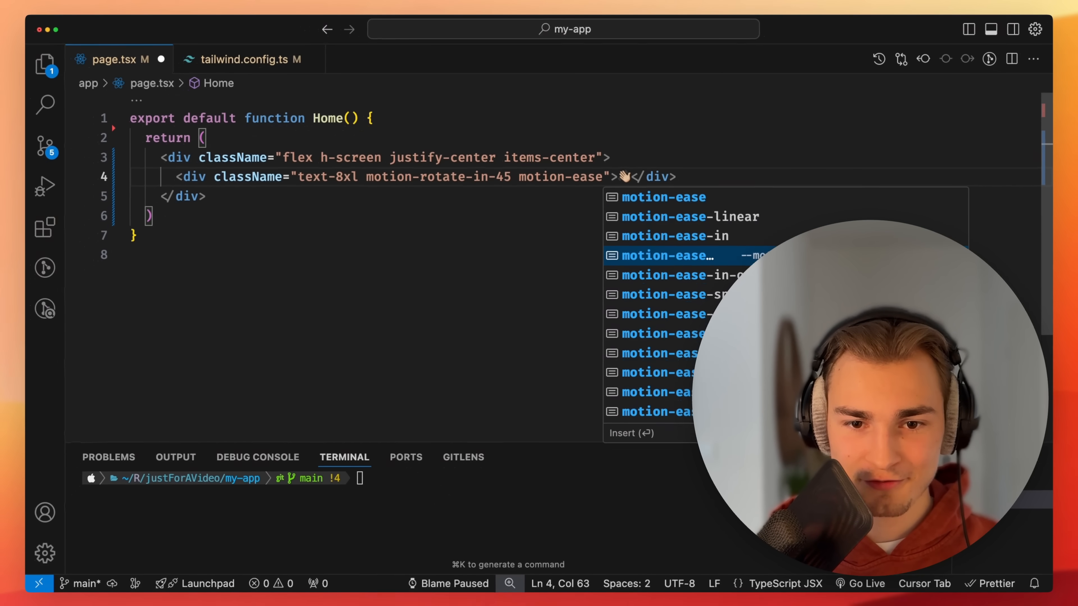
key(Down)
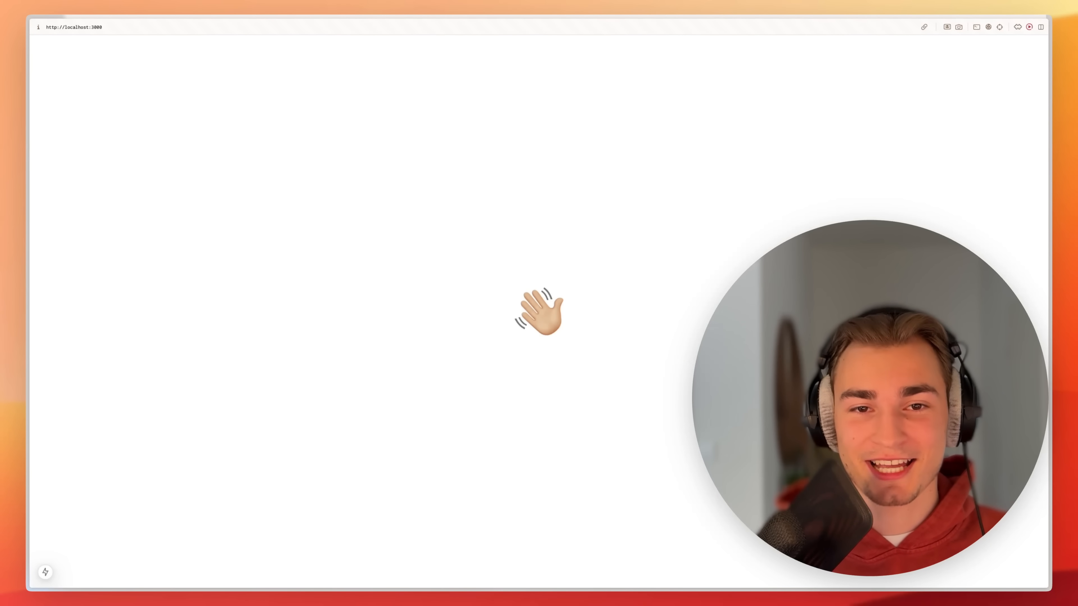
mouse_move(529, 306)
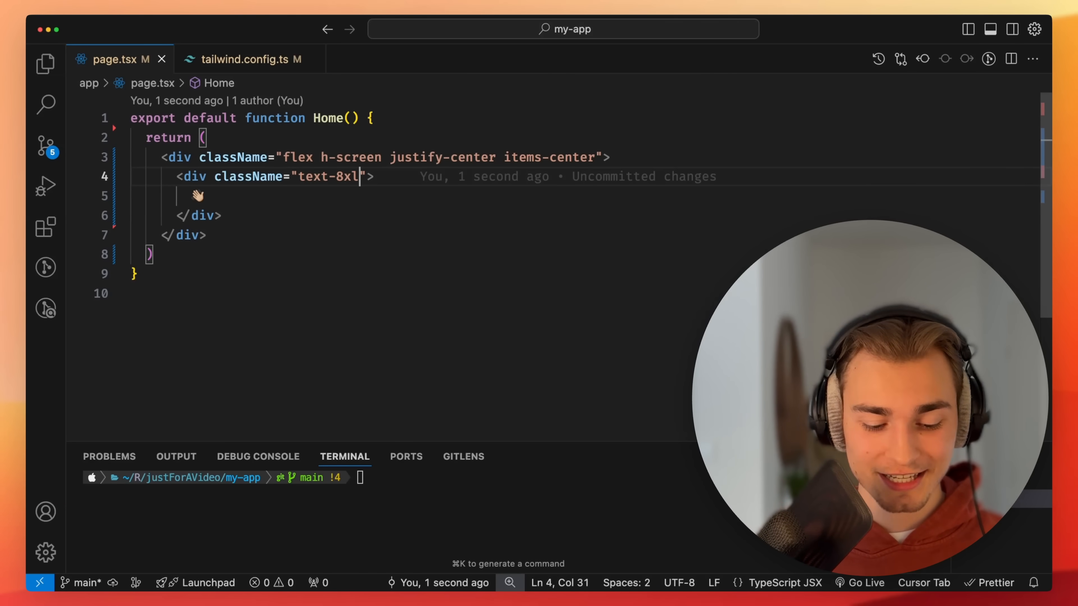
- Give the emoji div the motion-preset-confetti class
text(motion)
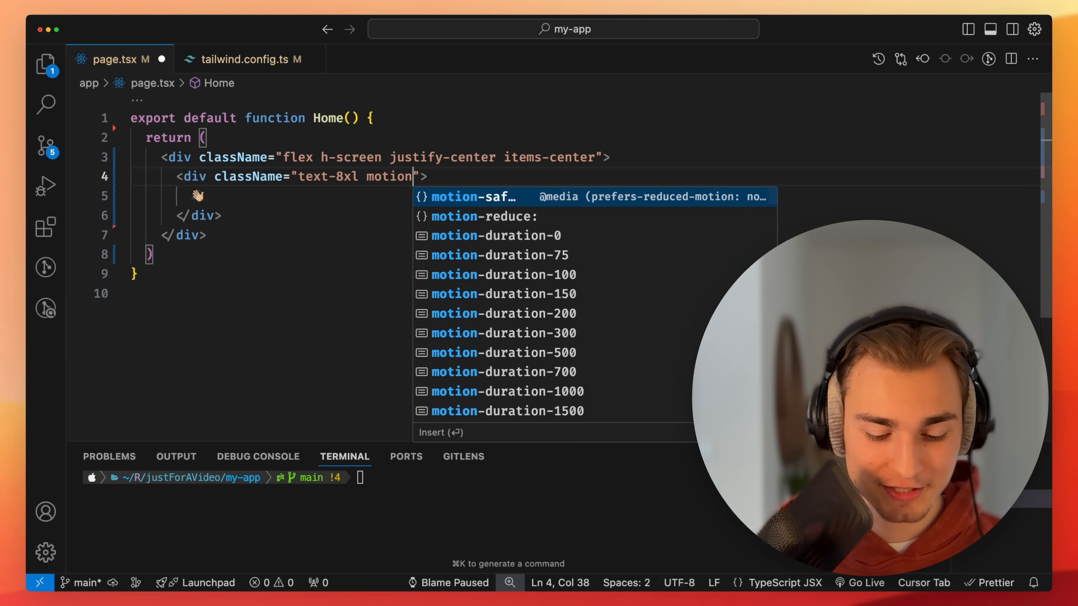
text(-preset)
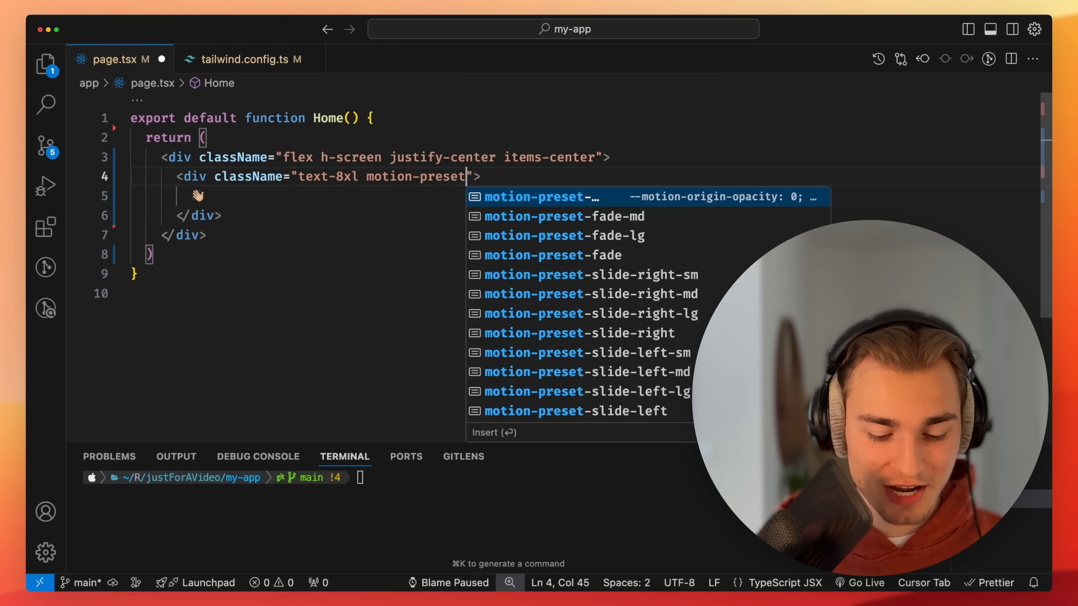
text(-)
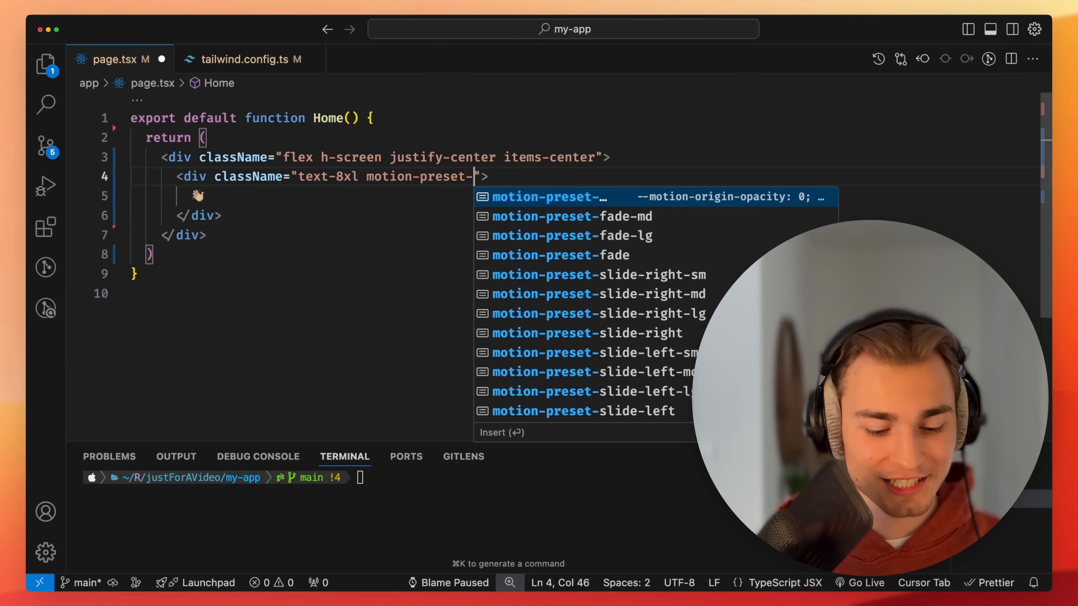
text(confetti)
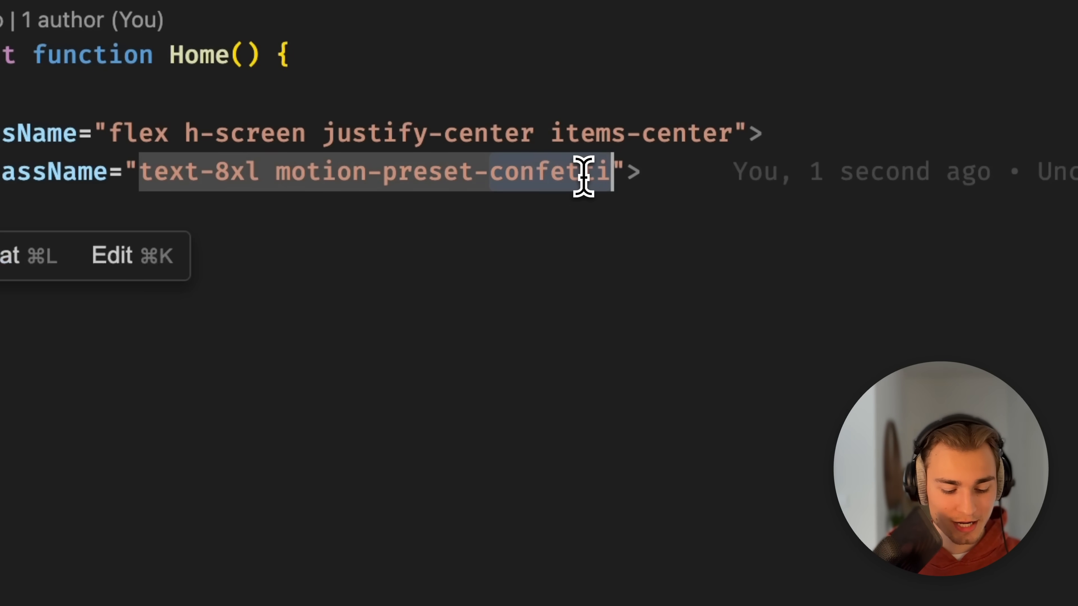
- Swap the preset to motion-preset-bounce and begin the Framer Motion 'flomo' snippet
text(bounce)
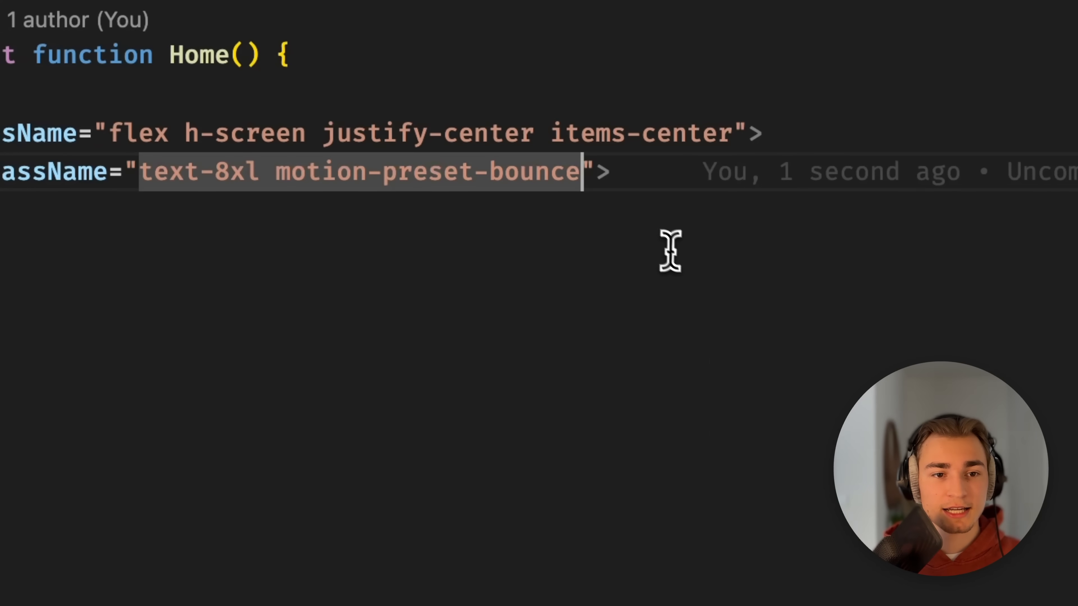
click(601, 172)
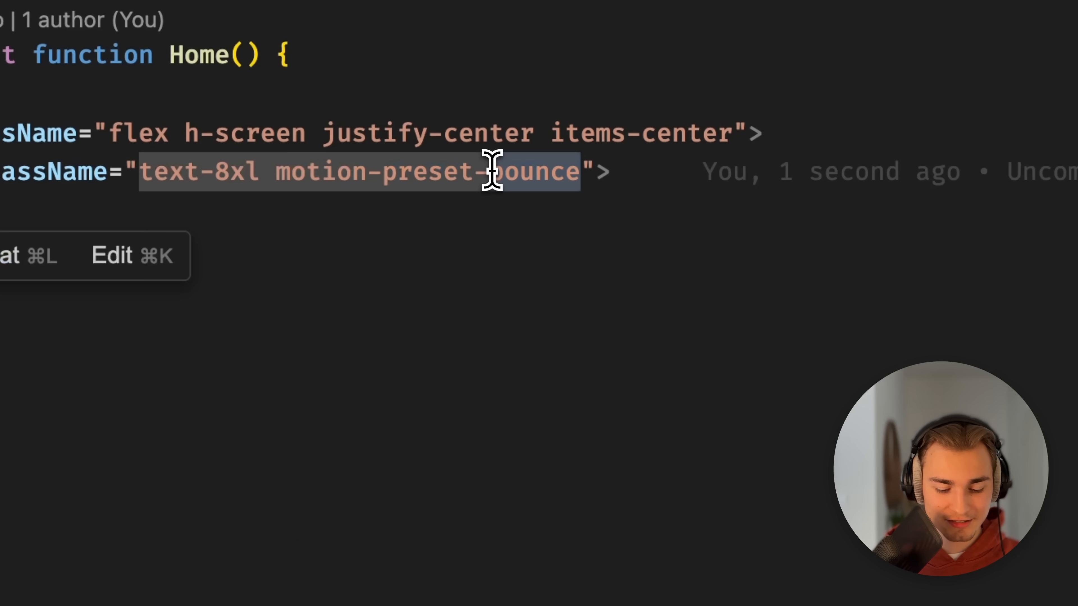
text(flomo)
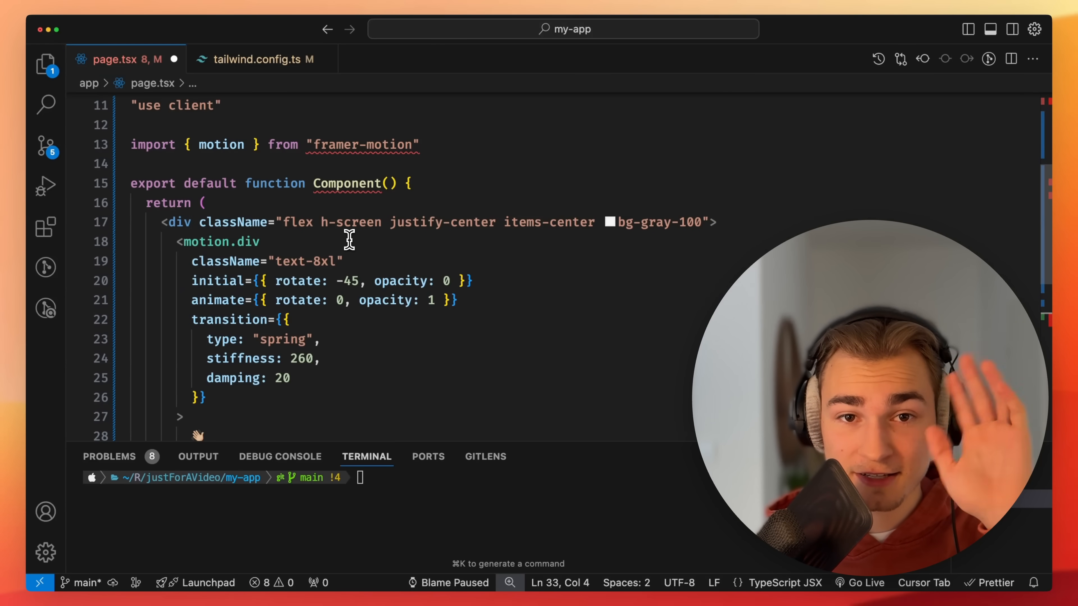
- Select the page.tsx code block to replace it with the framer-motion motion.div component
drag(178, 242, 291, 378)
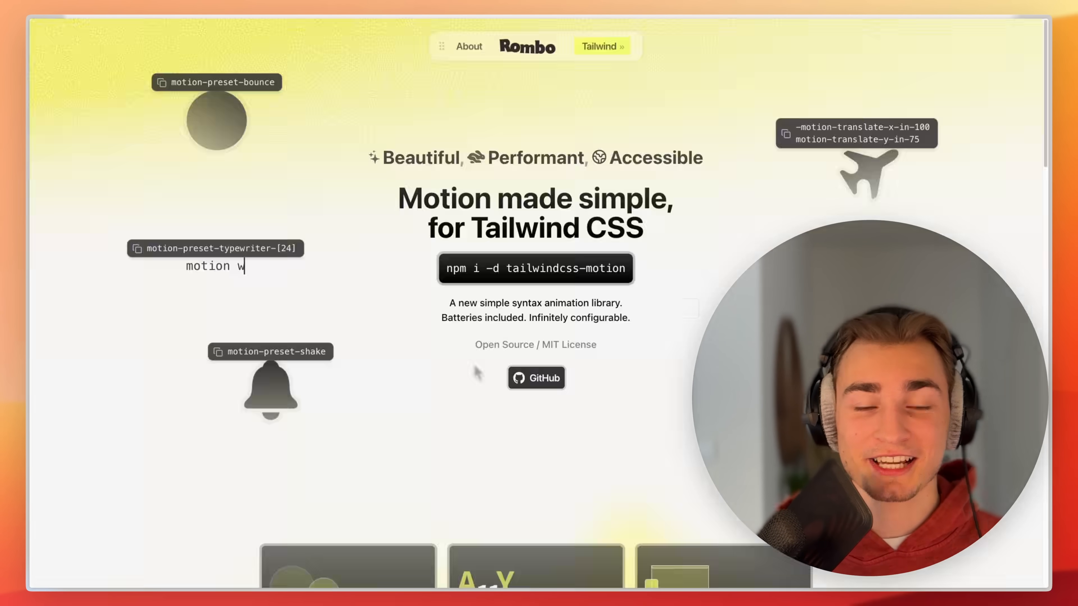
- Scroll the Rombo page down to the Custom Animations builder panel
text(ithout com)
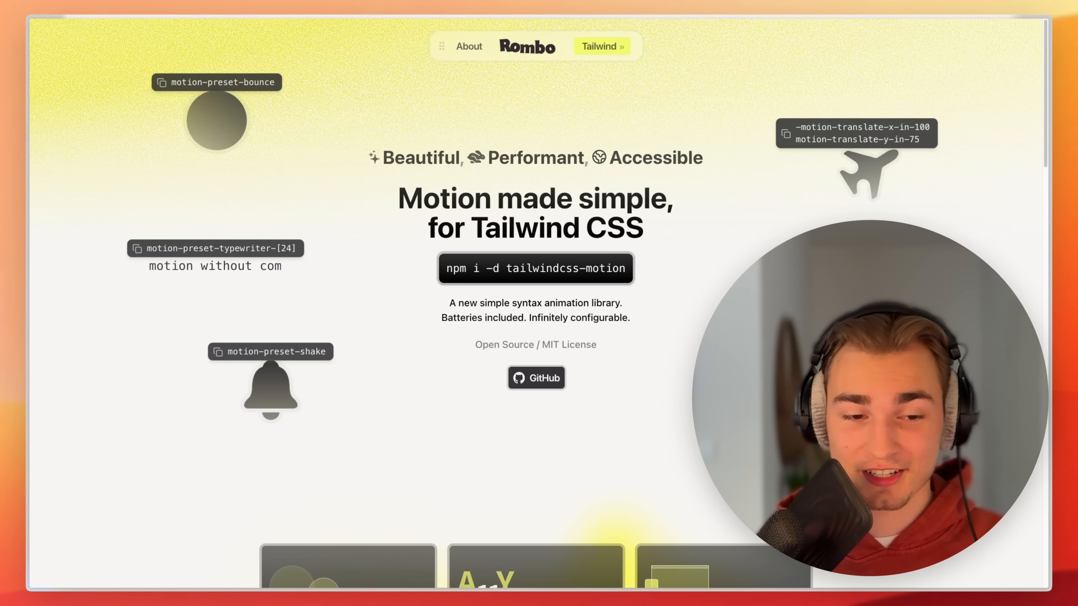
scroll(down, 3)
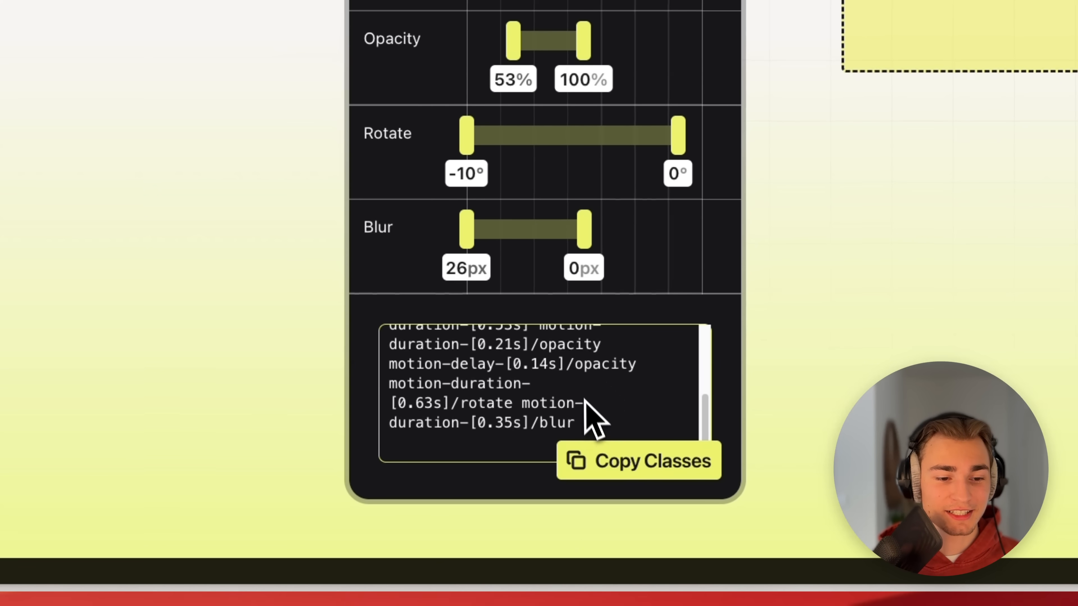
- Scroll further down to the Rombo Extension waitlist banner
scroll(down, 3)
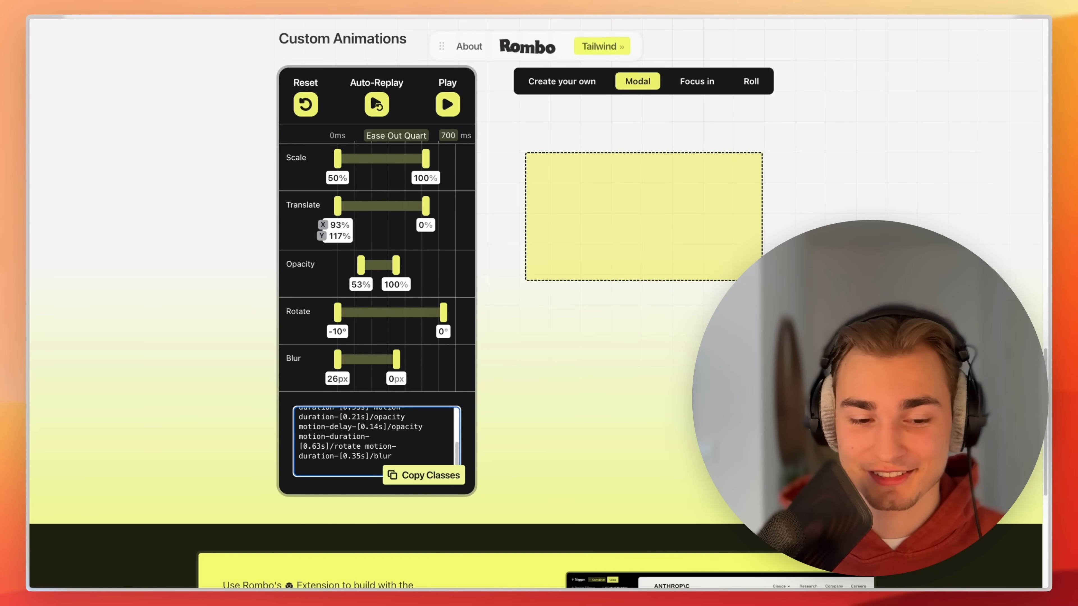
scroll(down, 3)
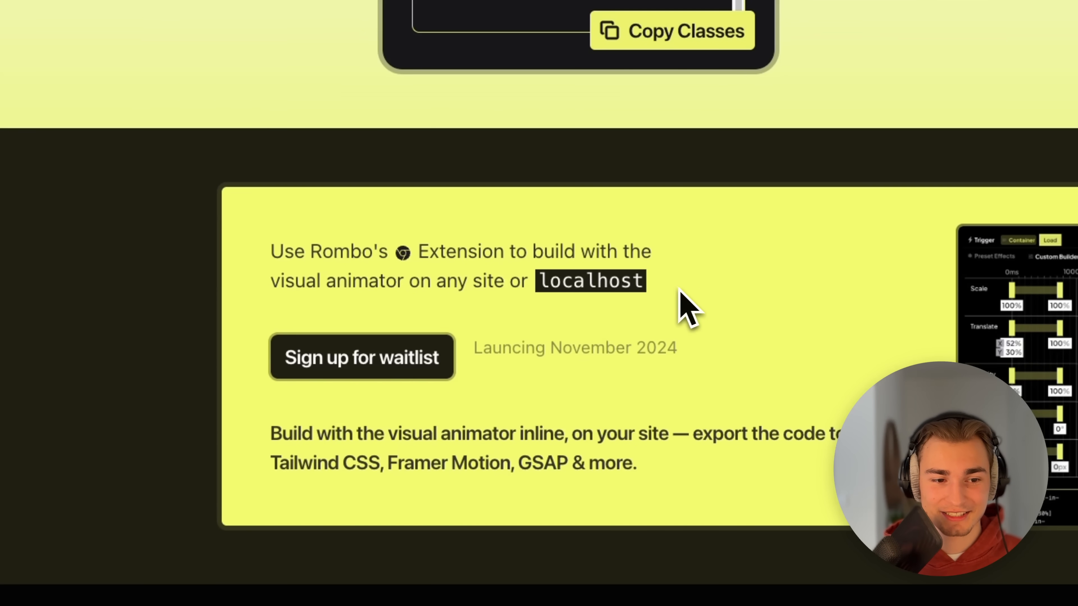
mouse_move(715, 369)
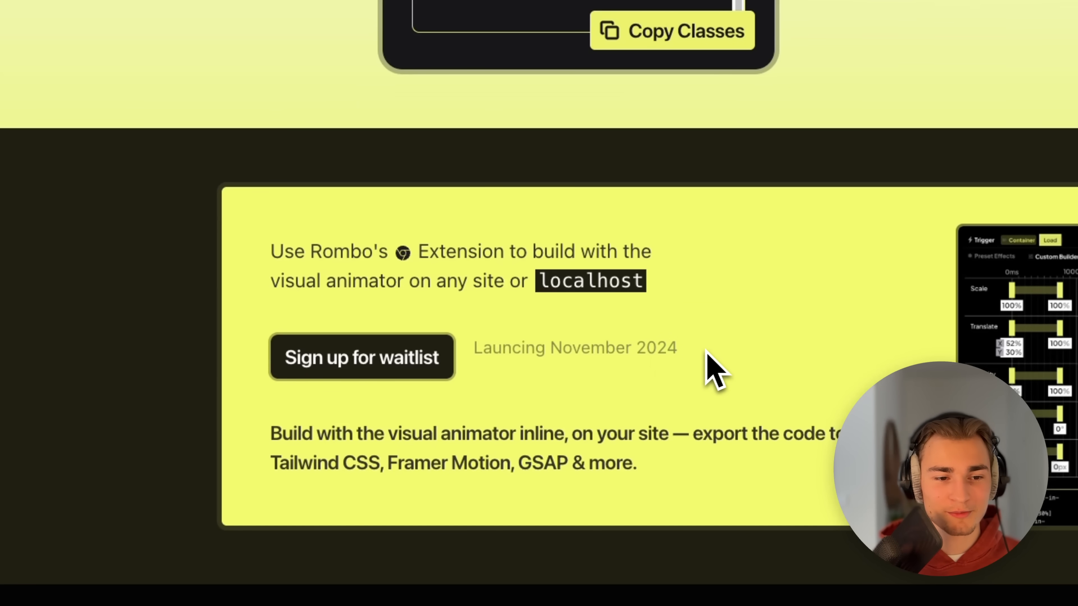
mouse_move(659, 361)
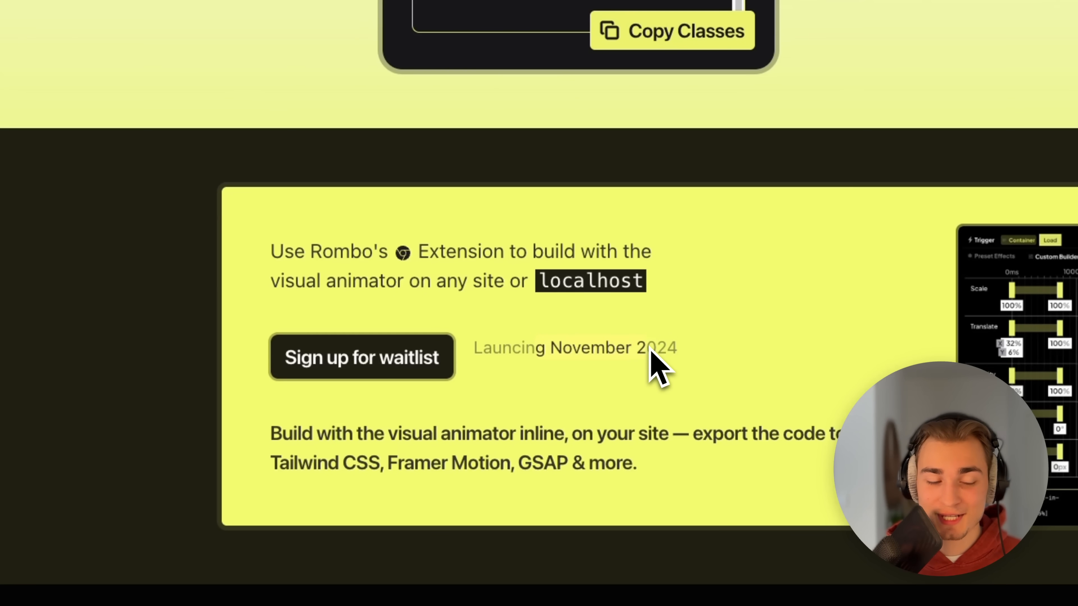